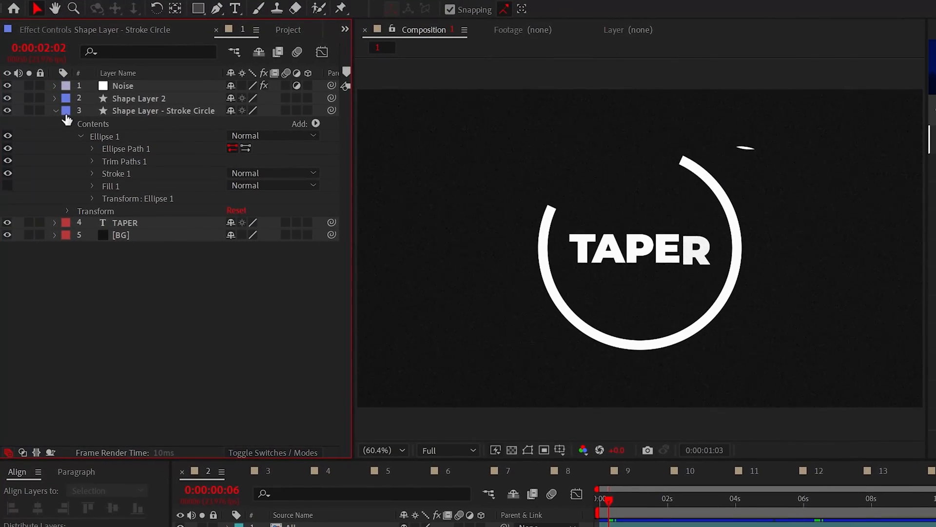
Step: Twirl open the Stroke Circle shape layer's contents to expose the Ellipse 1 stroke settings
click(92, 174)
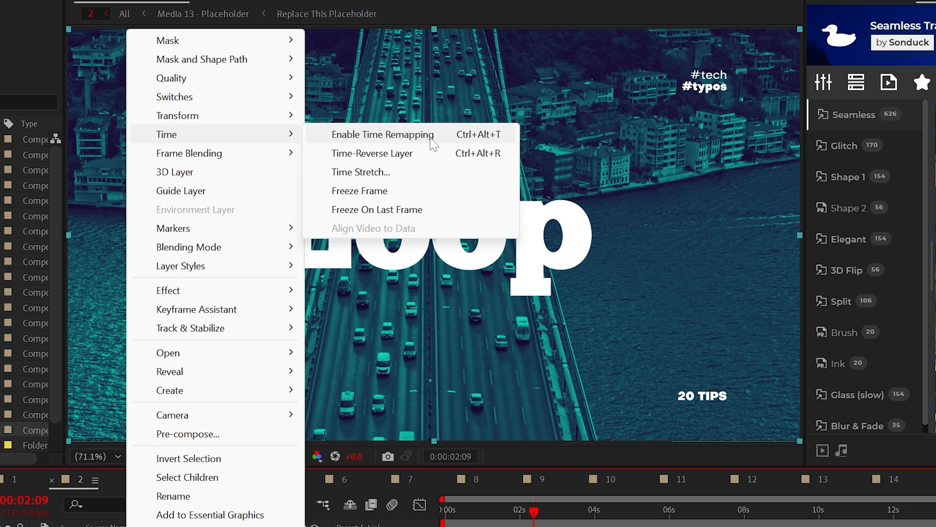
Step: Enable Time Remapping on the All footage layer with a loopOut() expression and check the loop later in time
click(382, 134)
text(loop)
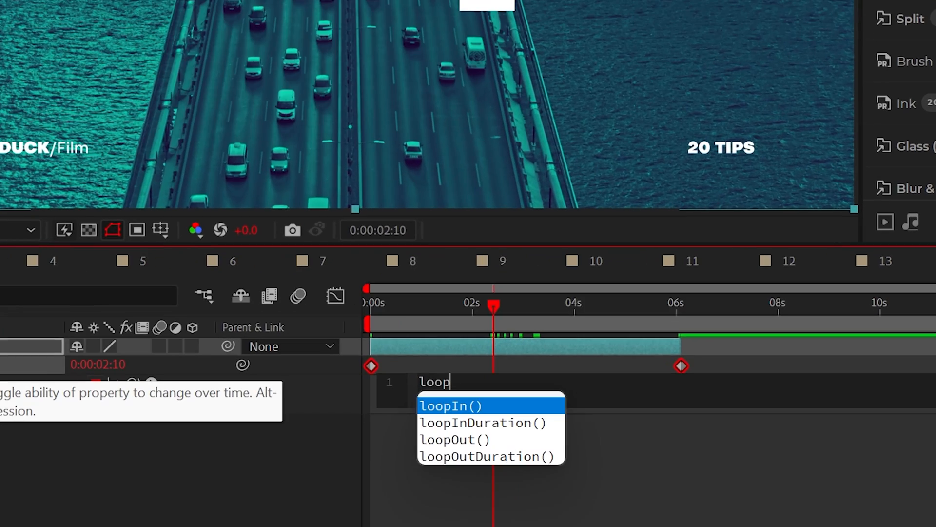
click(455, 439)
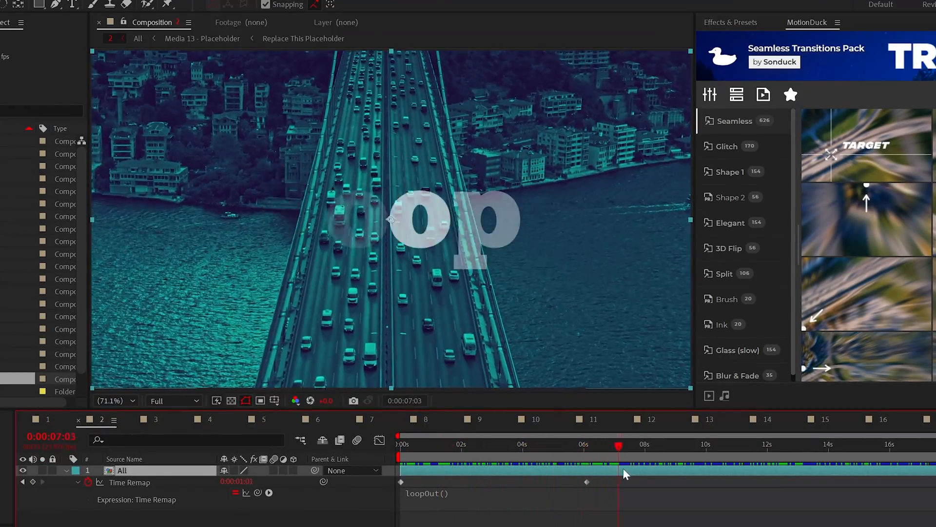
click(155, 420)
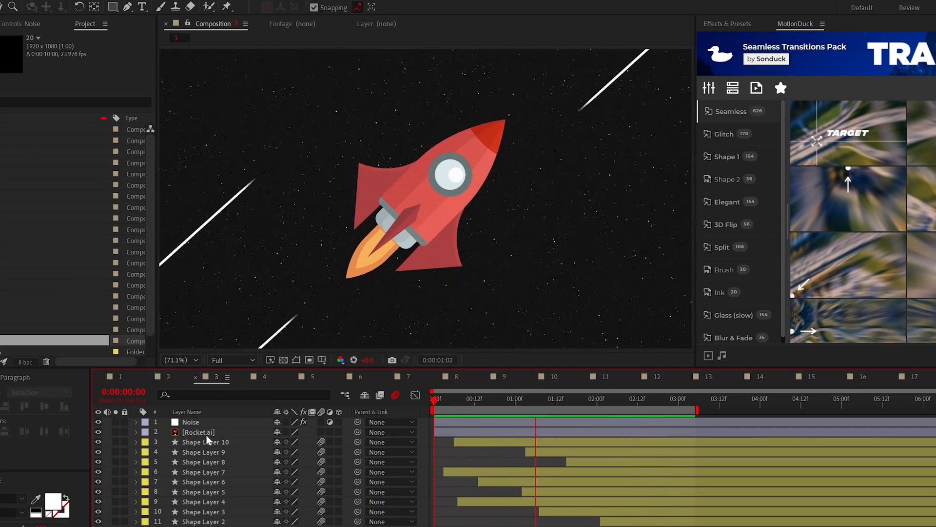
Step: Convert the Rocket.ai layer into a Rocket Outlines shape layer via Create Shapes from Vector Layer
click(198, 432)
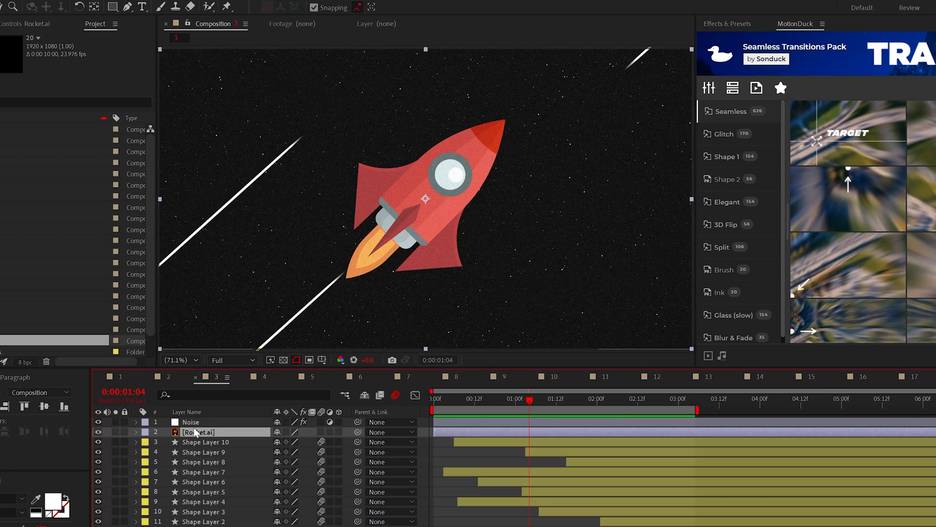
right_click(199, 432)
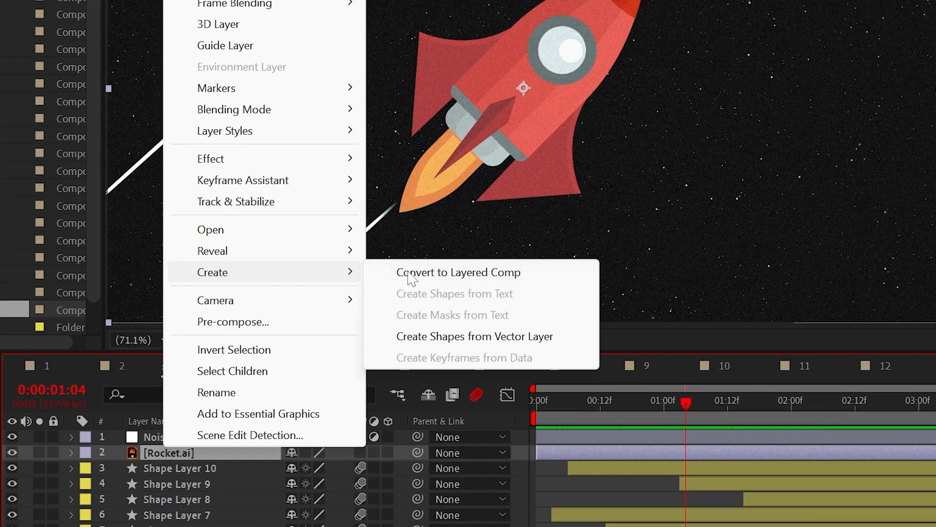
mouse_move(537, 341)
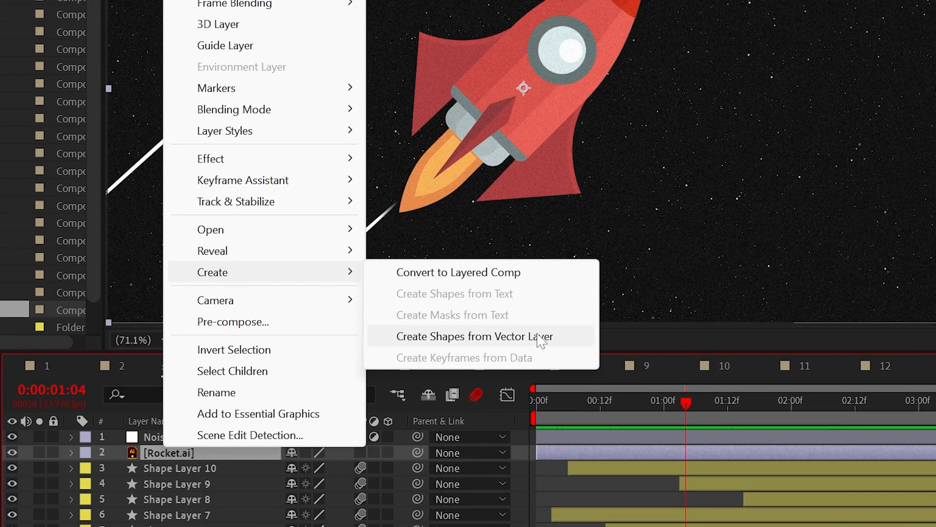
click(474, 337)
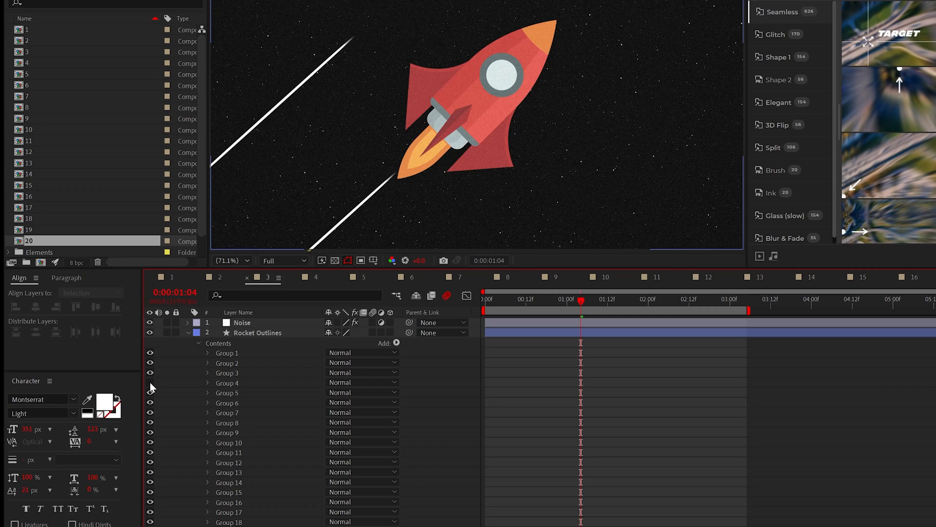
mouse_move(151, 427)
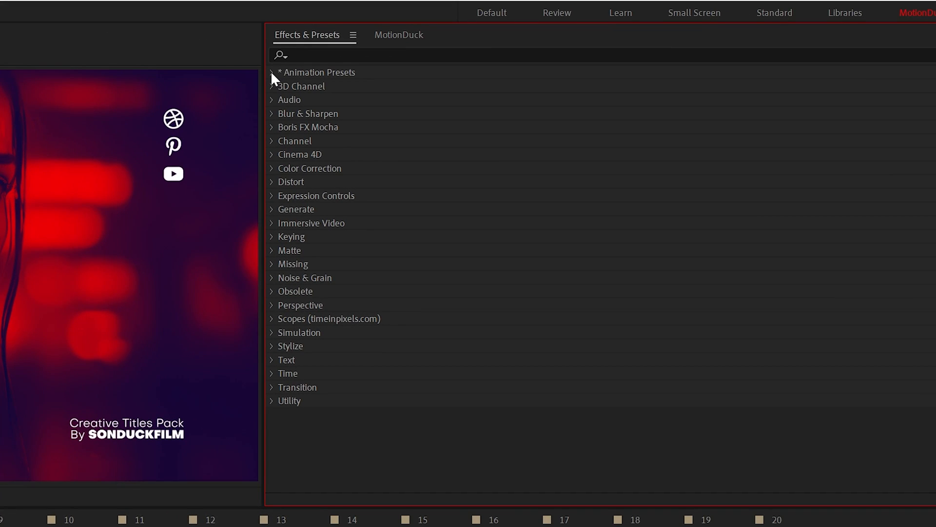
Step: Expand Animation Presets > Text and choose an Animate In preset for the titles
click(272, 72)
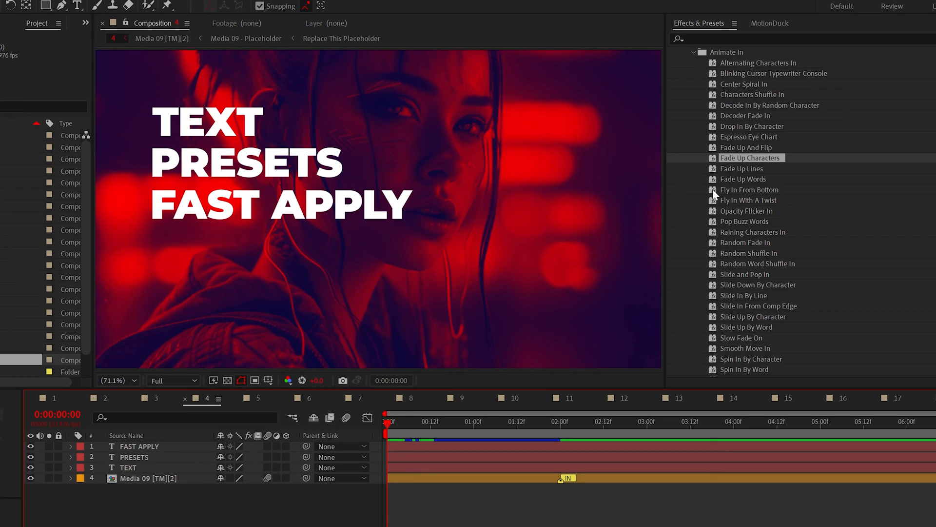
click(770, 23)
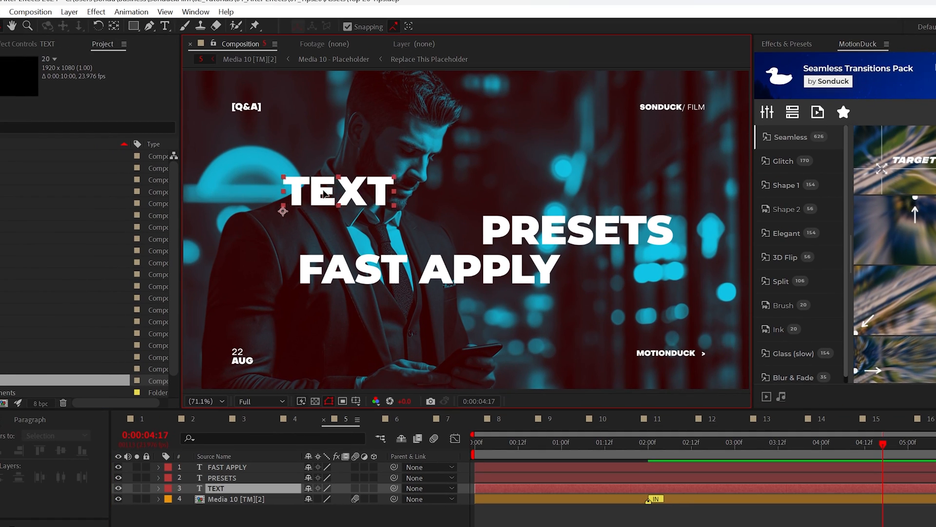
Step: Select the PRESETS title and show the Align panel from the Window menu
click(223, 478)
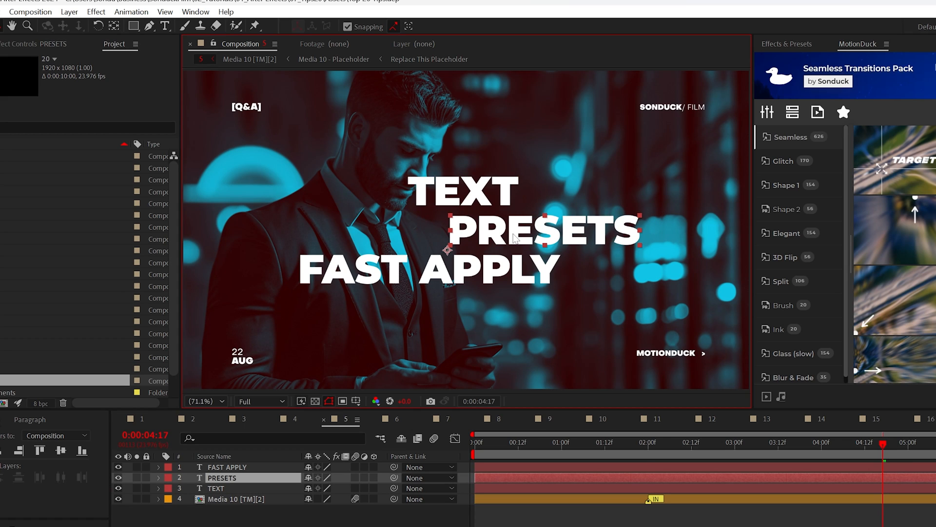
click(195, 12)
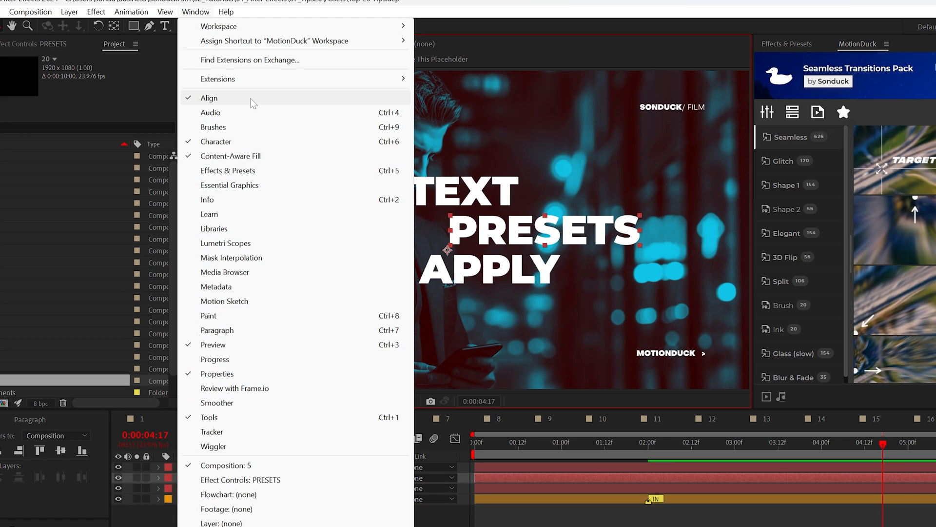
click(209, 98)
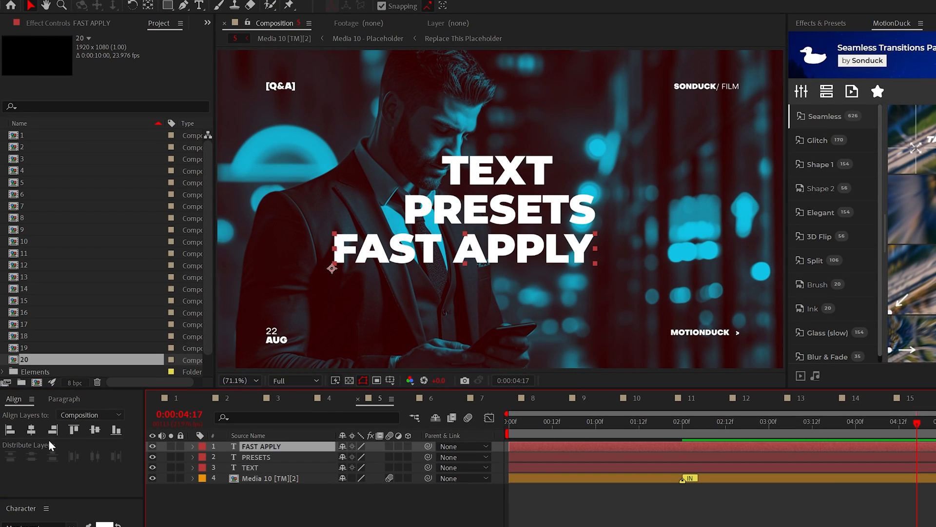
Step: Align the three title lines to Selection, right-aligned then centred on a shared vertical axis
click(250, 467)
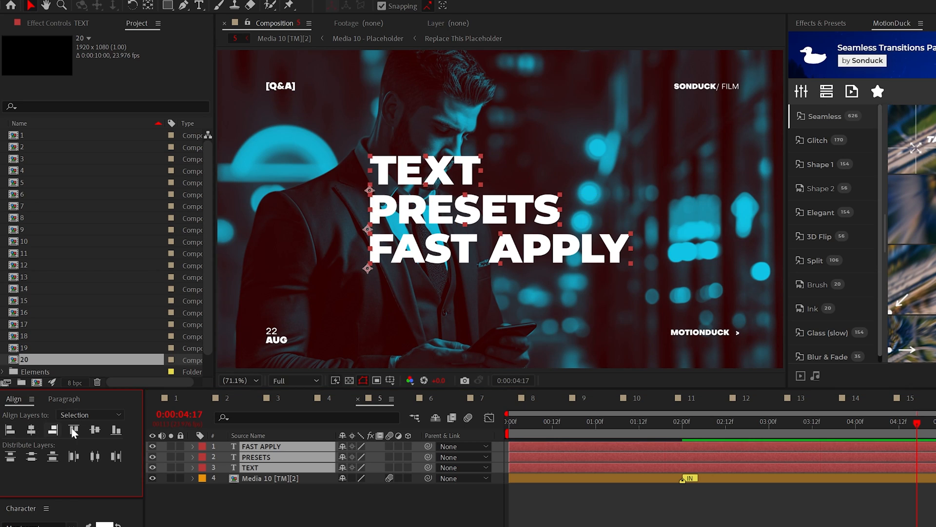
click(94, 430)
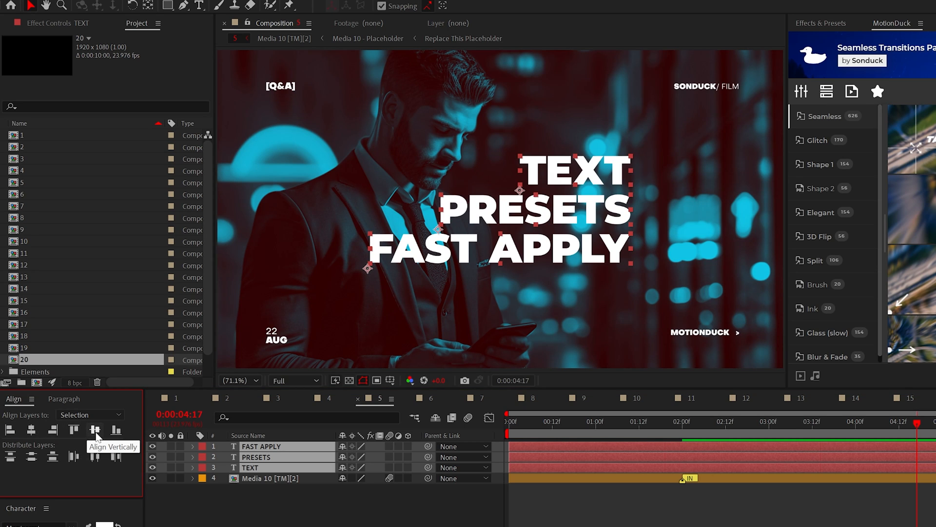
click(31, 430)
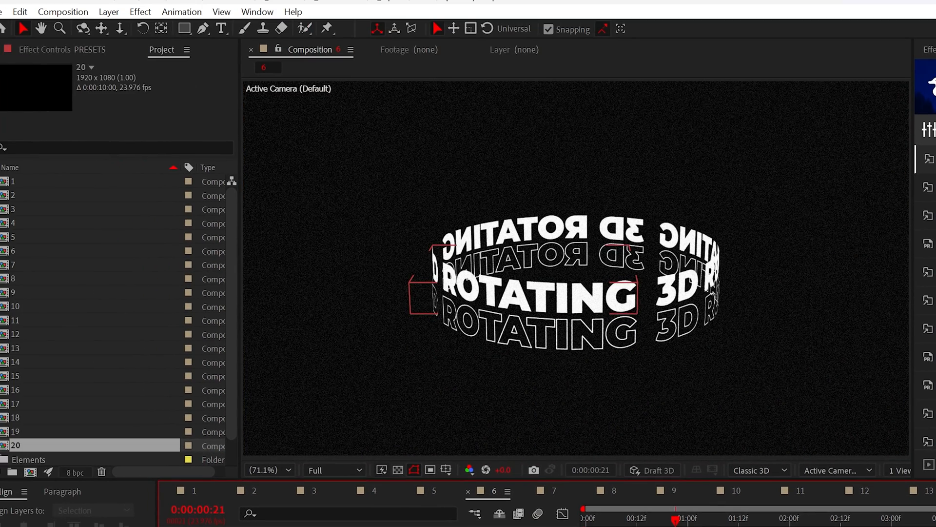
Step: Enable motion blur on the 3D text and confirm a 720° shutter angle with 16 samples
click(489, 400)
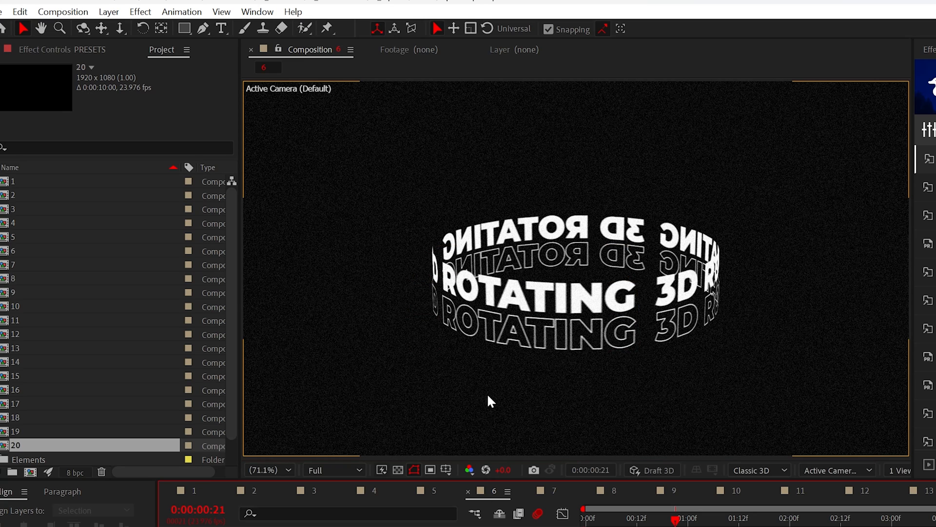
click(62, 12)
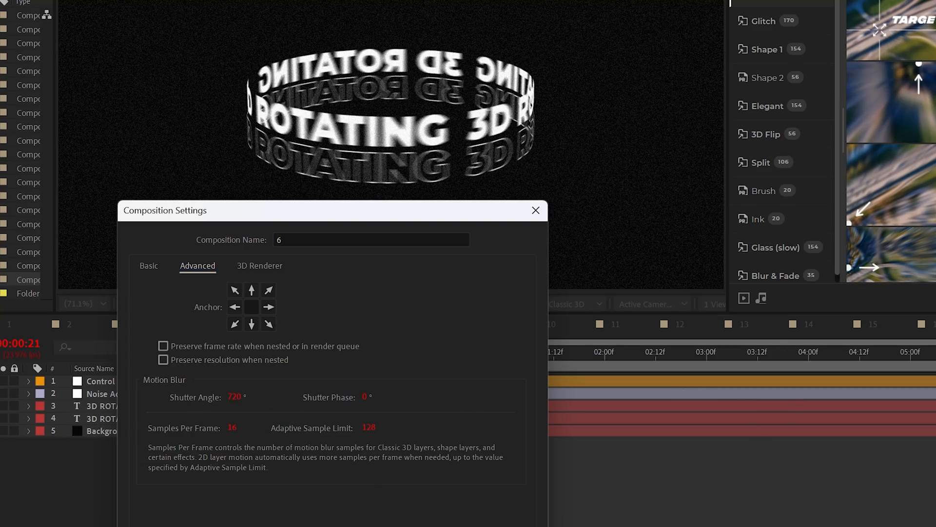
click(536, 211)
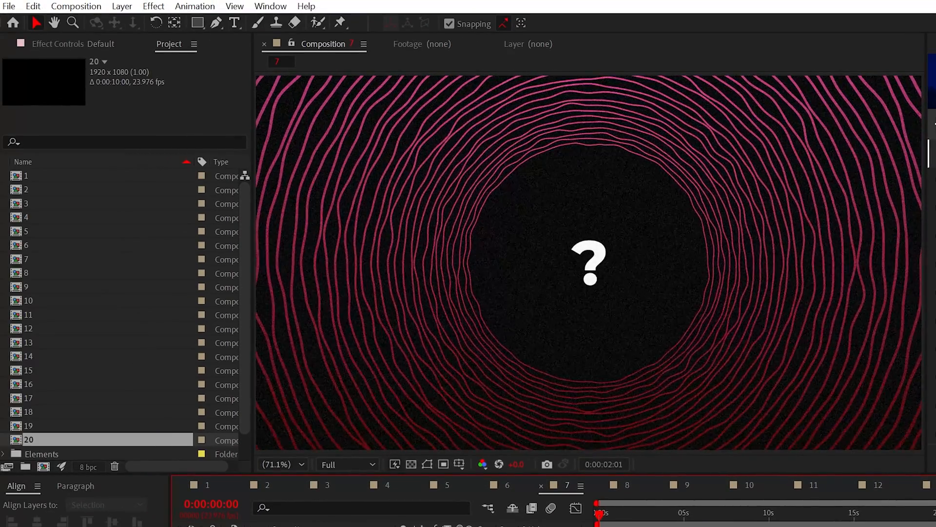
Step: In Media & Disk Cache preferences, cancel the folder picker and Empty Disk Cache, keeping the cache for a 10 GB limit
click(33, 7)
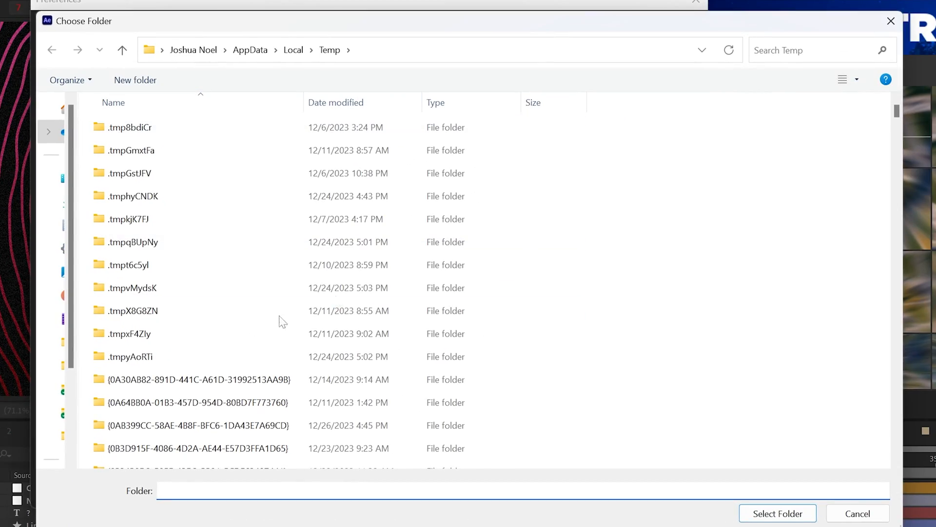
scroll(down, 3)
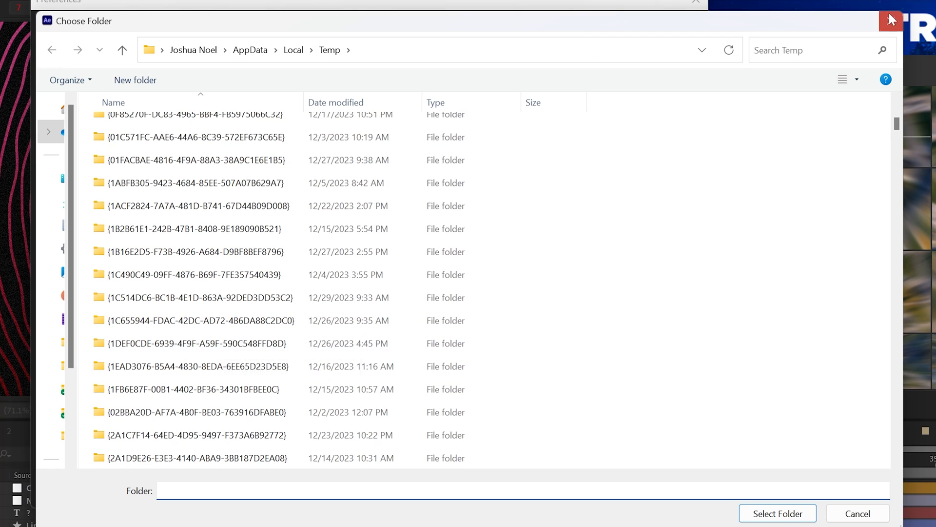
click(857, 513)
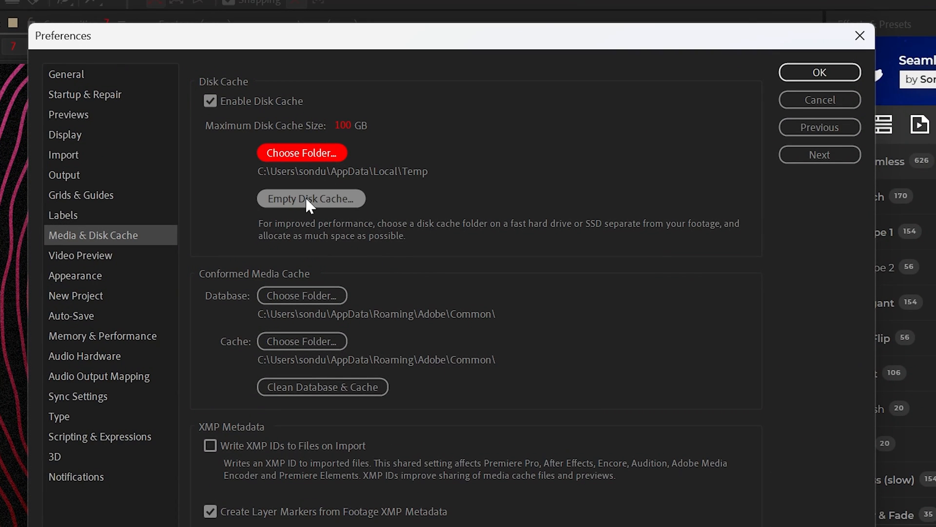
click(311, 198)
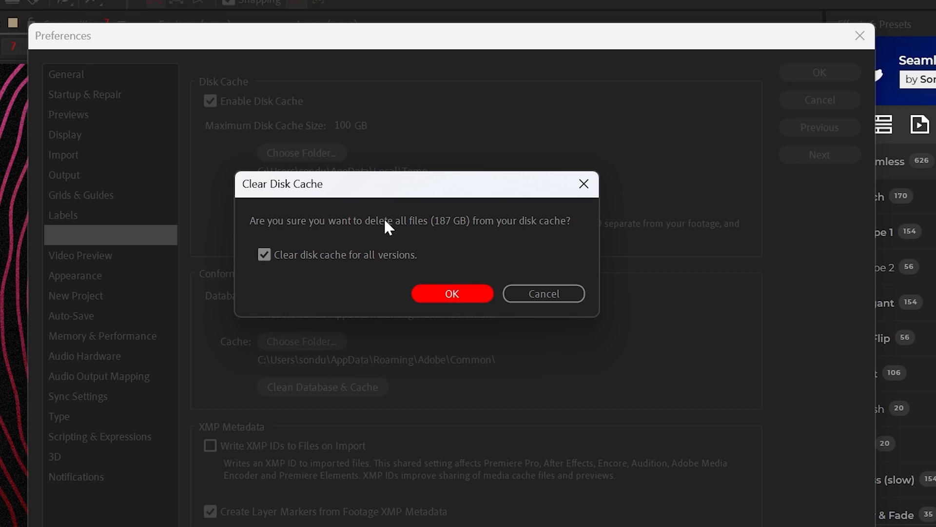
mouse_move(542, 293)
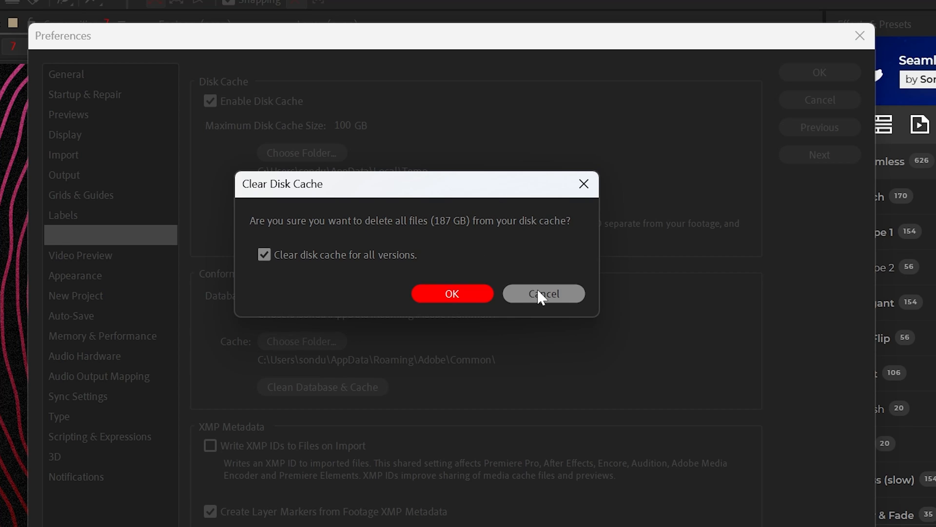
click(543, 294)
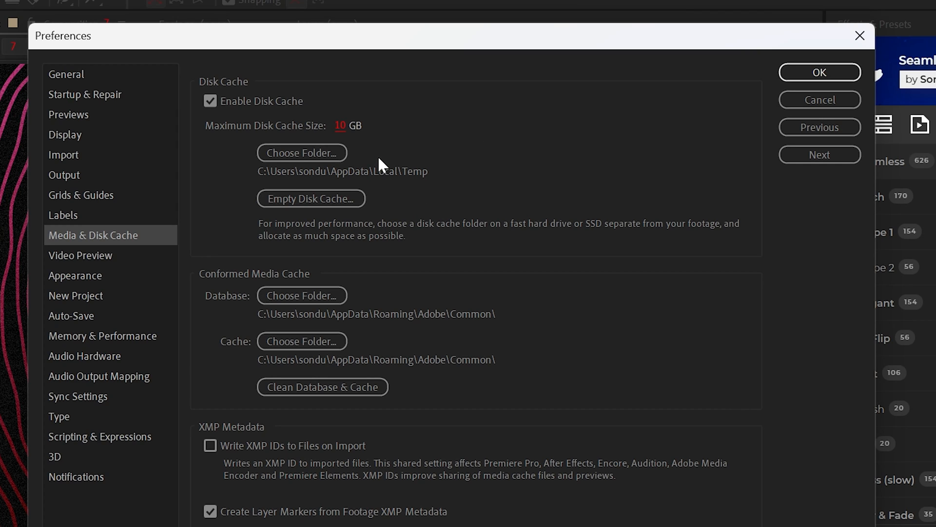
mouse_move(372, 146)
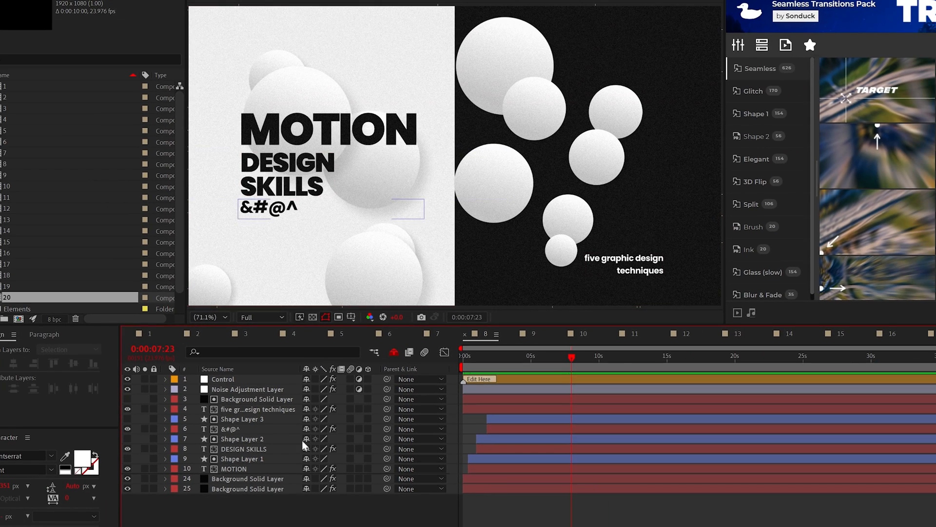
mouse_move(393, 352)
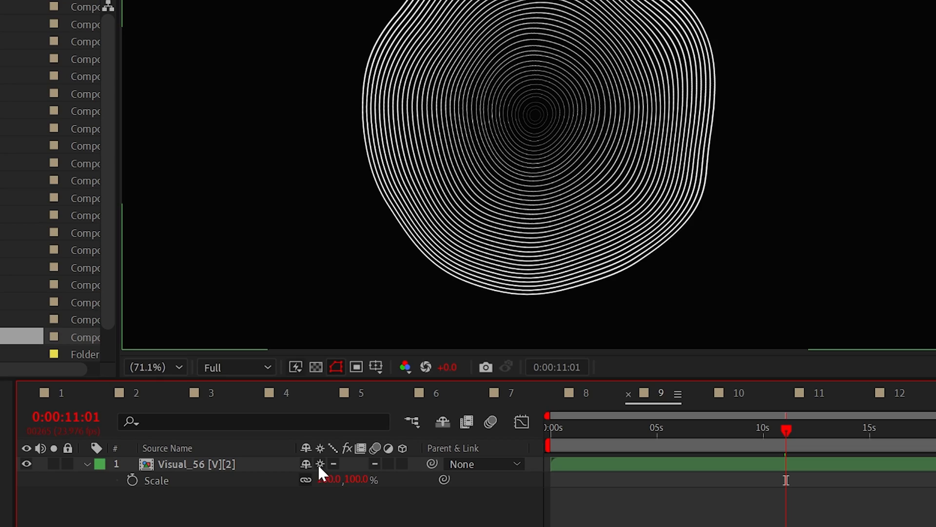
Step: Enable Continuously Rasterize on Visual_56 so it stays crisp when scaled up to 1760%
click(331, 480)
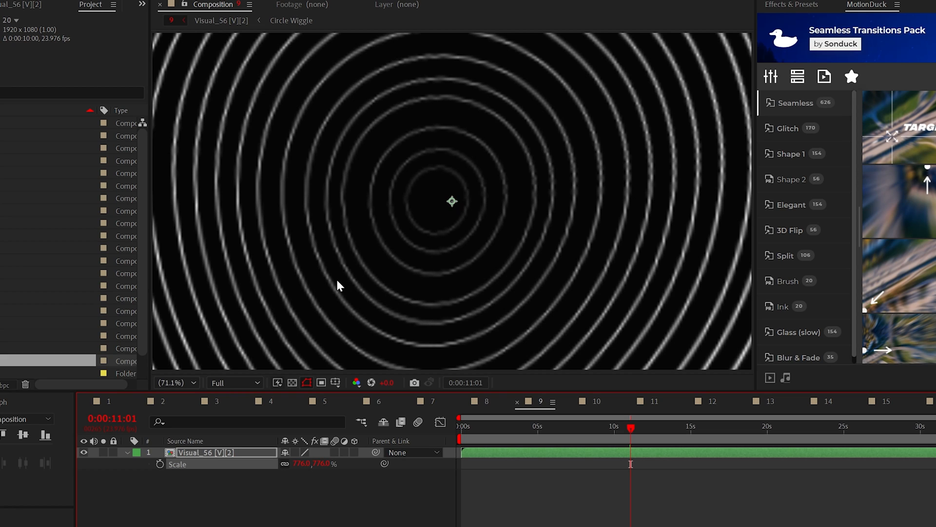
mouse_move(305, 451)
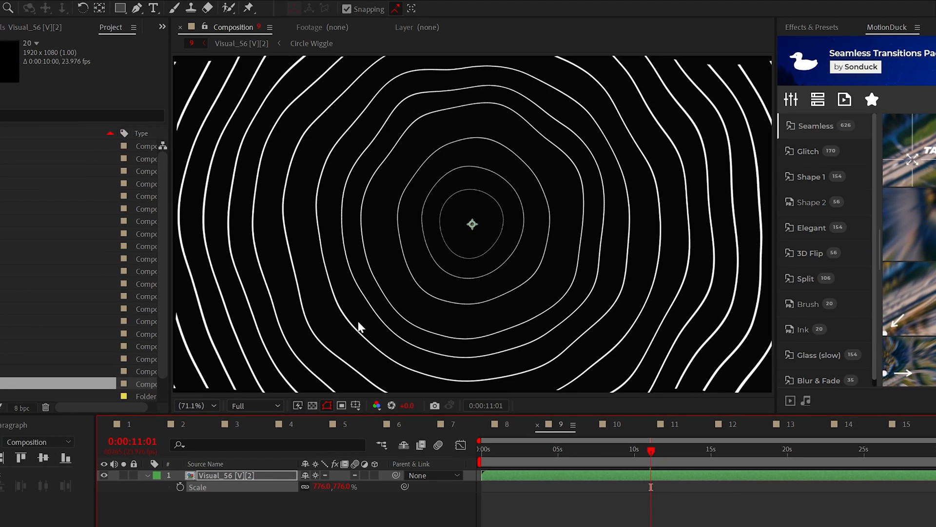
mouse_move(295, 459)
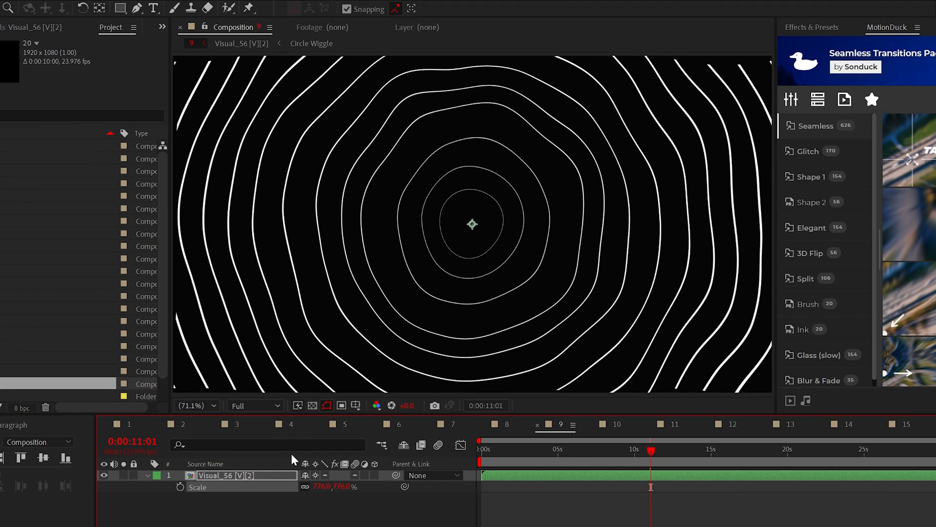
mouse_move(493, 341)
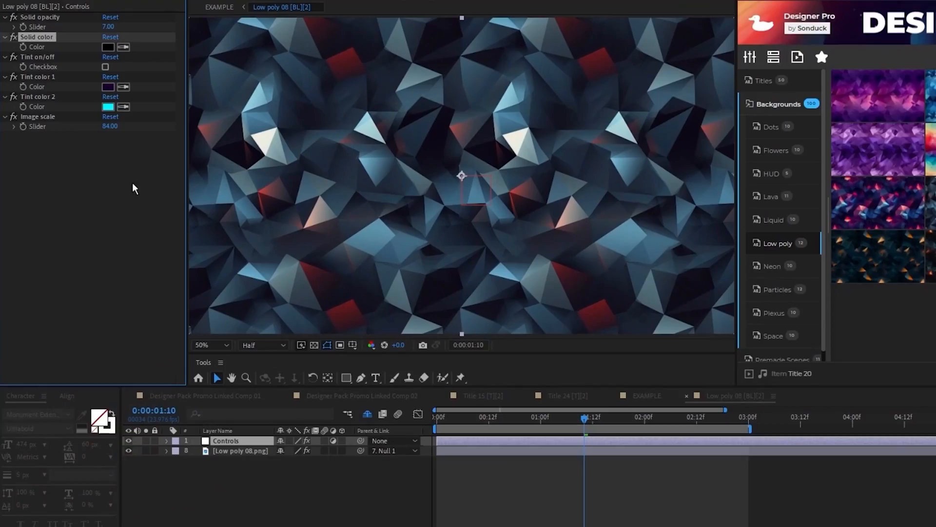
Step: Show the Low poly 08 comp's Controls layer tint and colour settings in Effect Controls
click(105, 66)
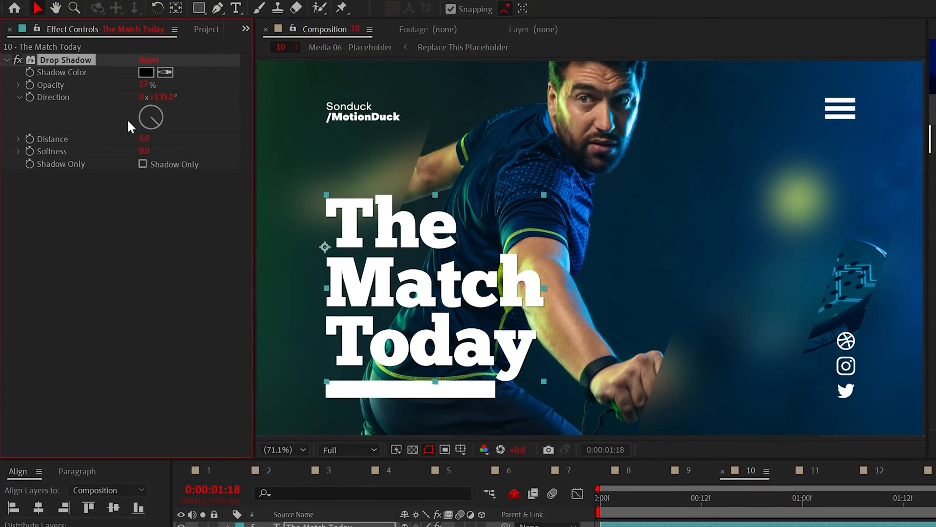
Step: Set the Drop Shadow direction to 135° for The Match Today title's hard shadow
click(145, 150)
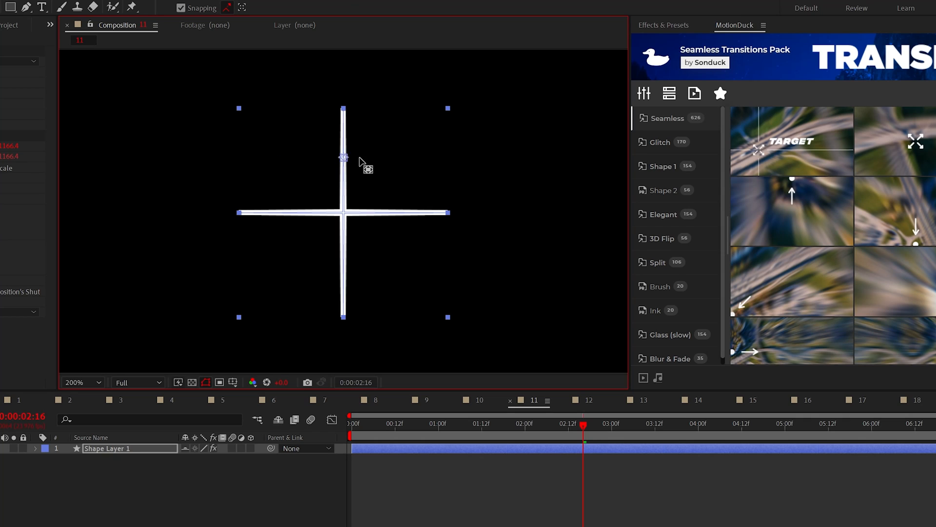
mouse_move(383, 259)
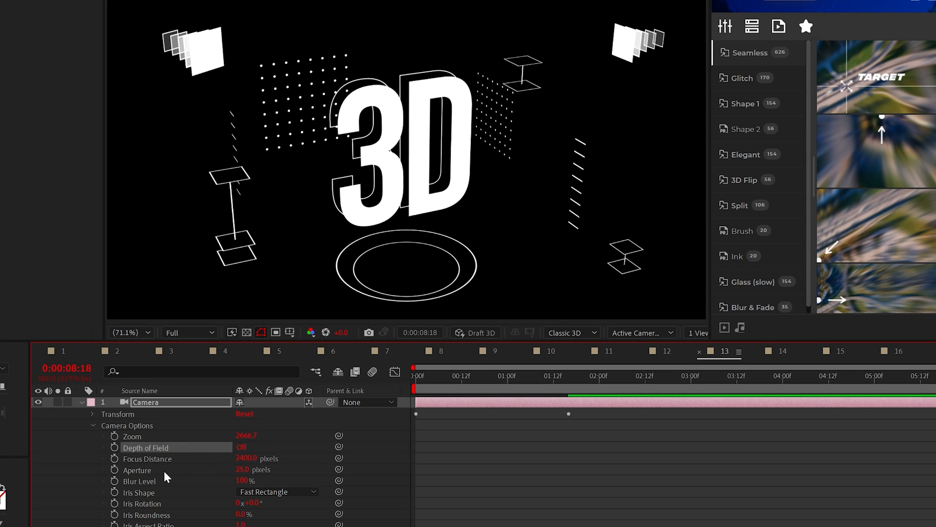
Step: Switch the camera's Depth of Field on and reveal position values for all layers
click(241, 447)
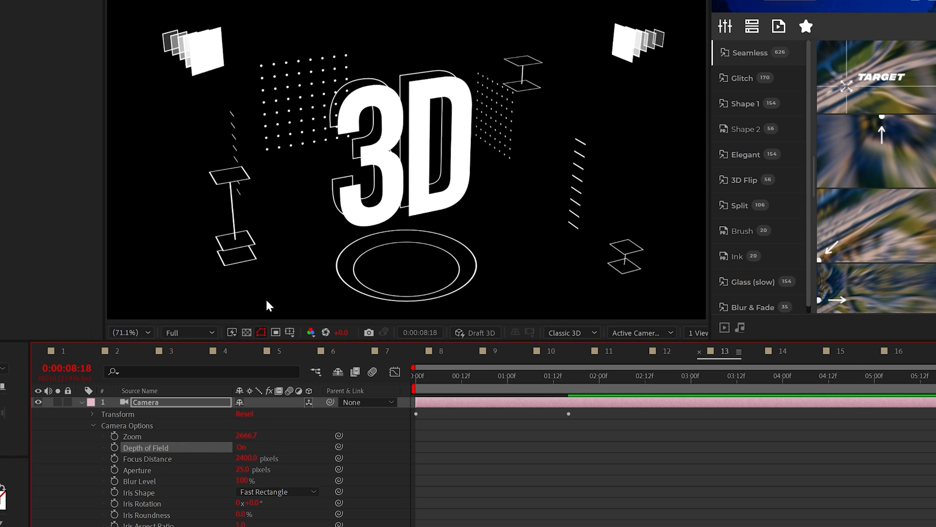
mouse_move(363, 360)
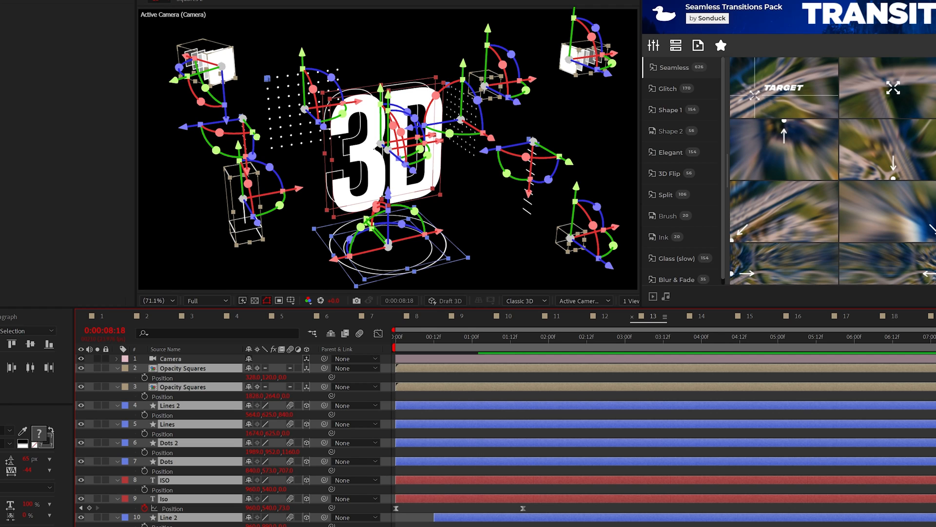
click(118, 358)
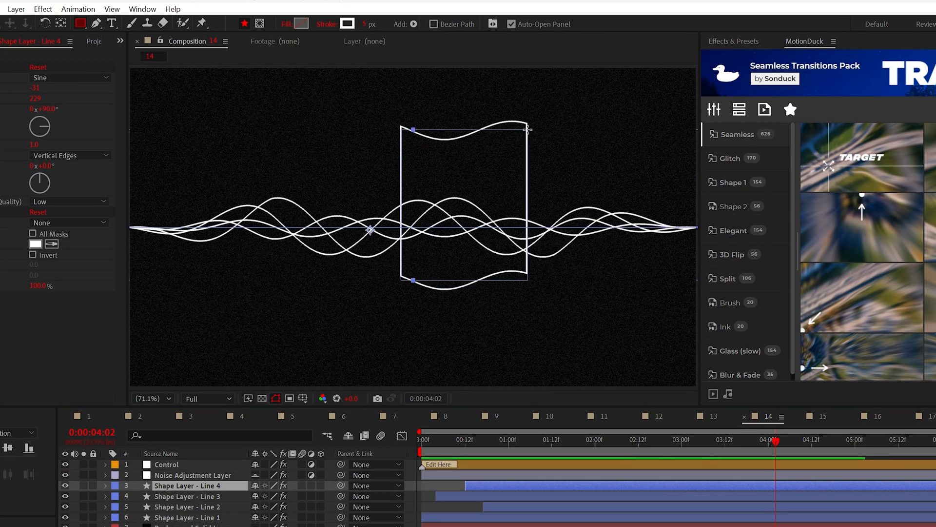
Step: Undo the rectangle over the wavy lines and enable Tool Creates Mask
click(105, 485)
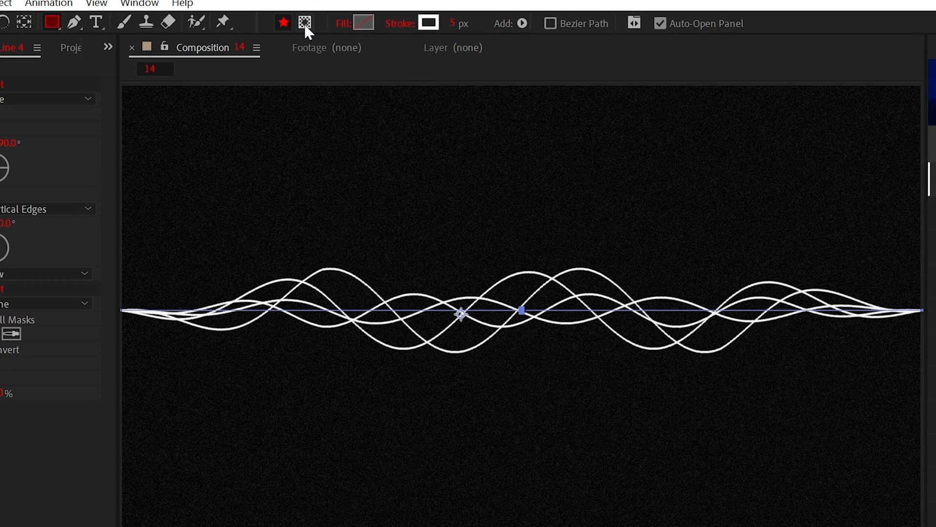
mouse_move(304, 22)
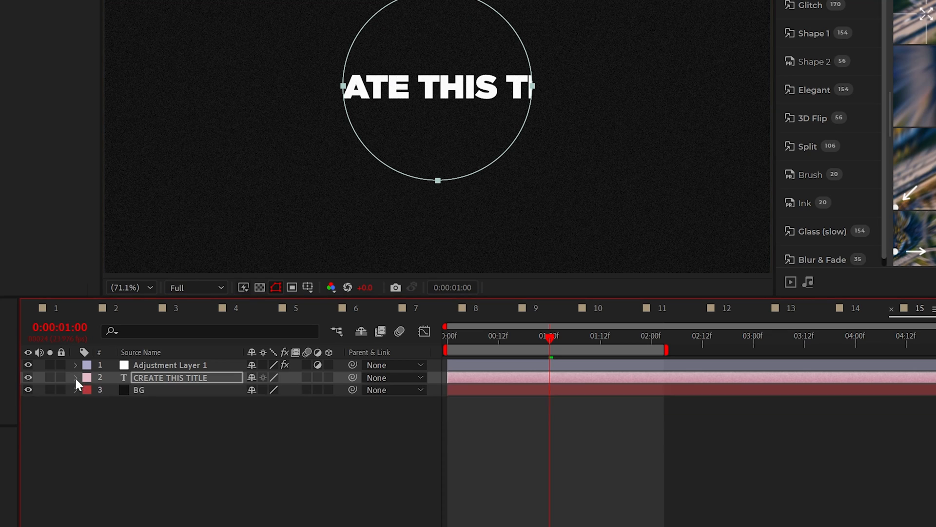
Step: Set the title text's Path Options path to Mask 1 so it follows the circle
click(292, 427)
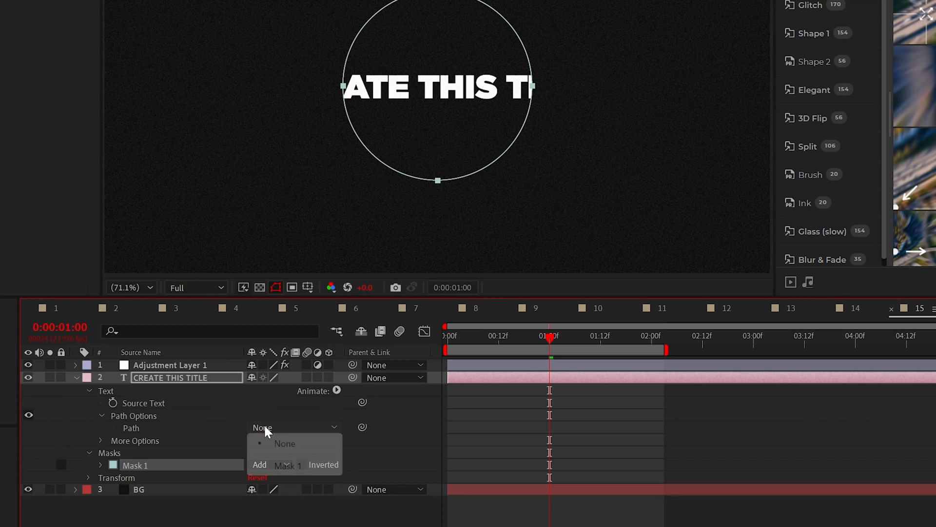
click(287, 465)
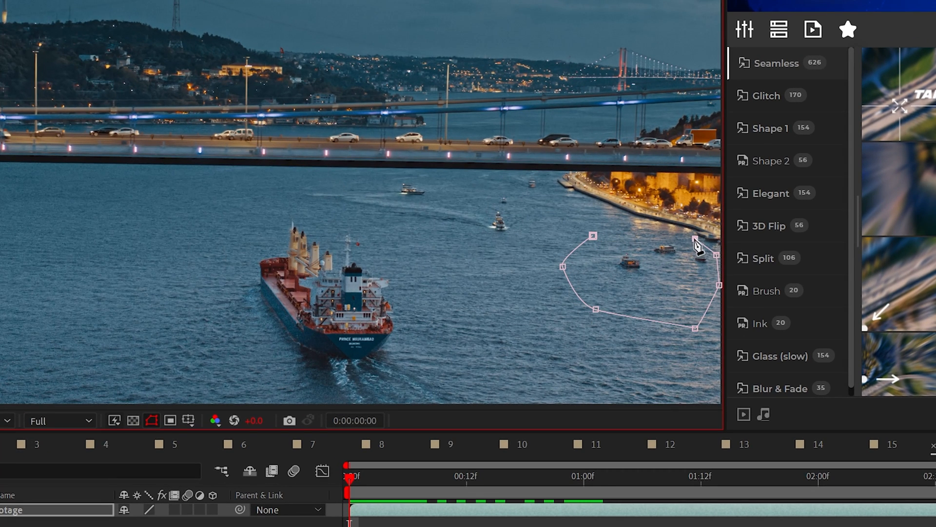
Step: Close the pen mask around the small boats and set its mode to Subtract
click(300, 400)
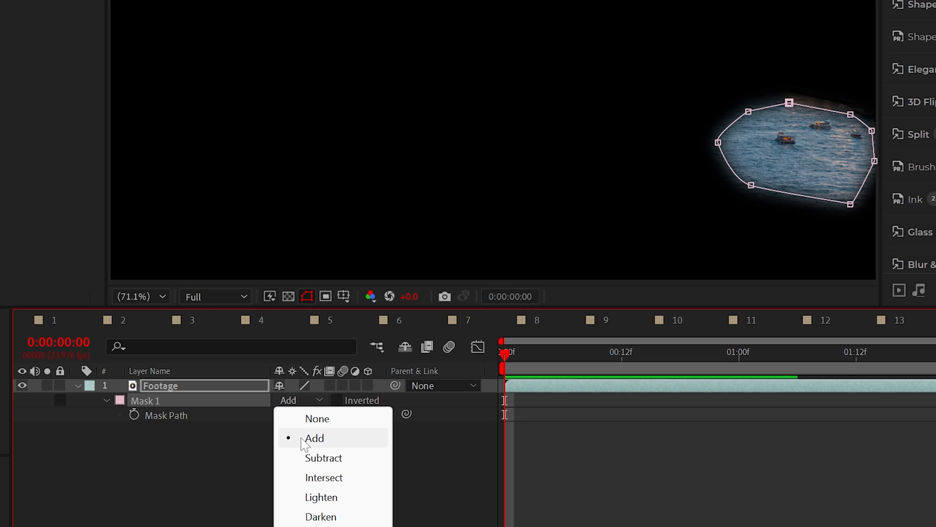
click(324, 458)
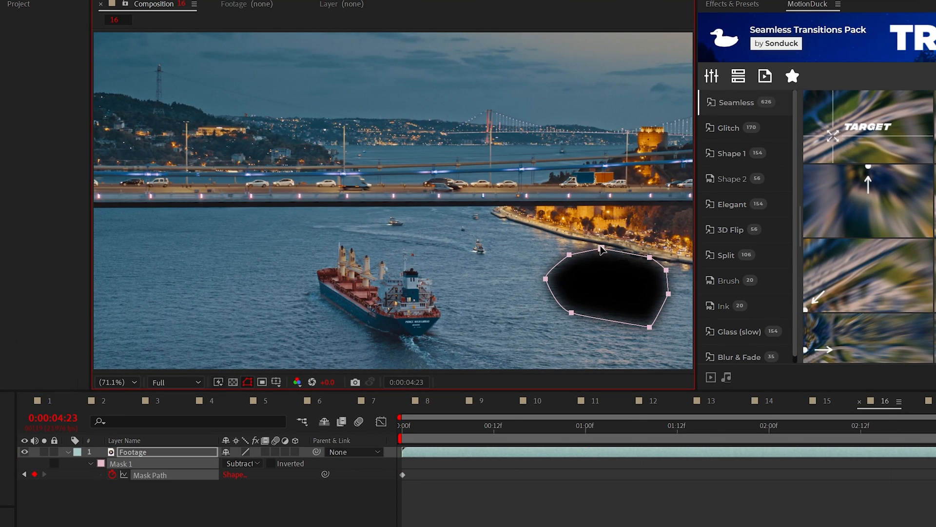
Step: In Content-Aware Fill, raise Alpha Expansion and generate the fill layer for the hole
click(146, 6)
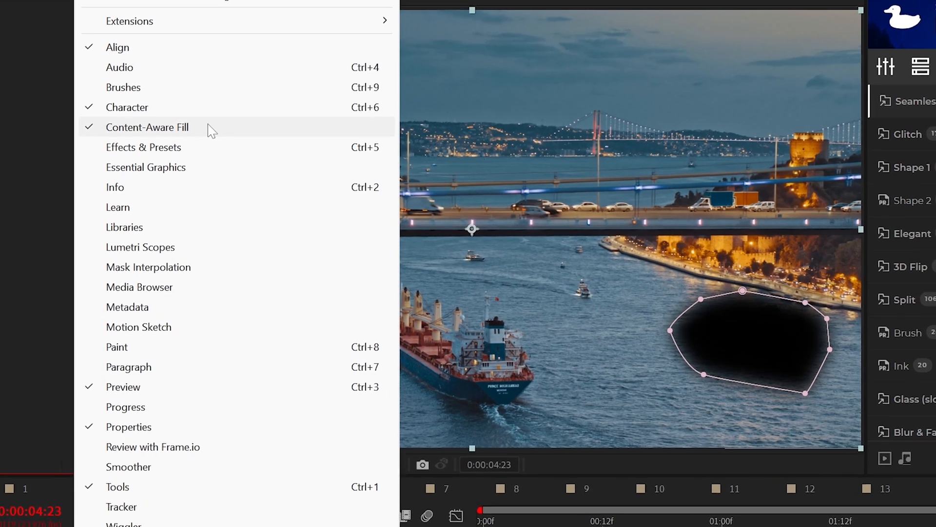
click(146, 126)
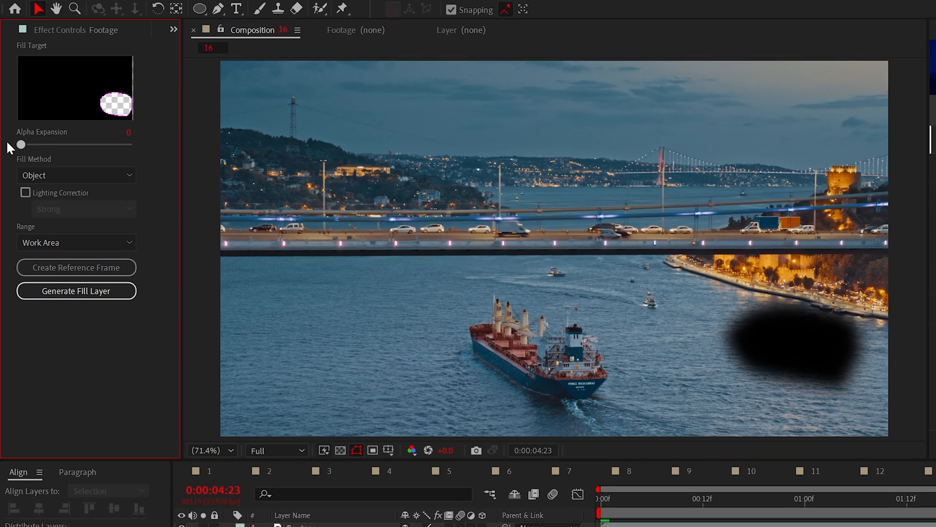
drag(19, 145, 62, 144)
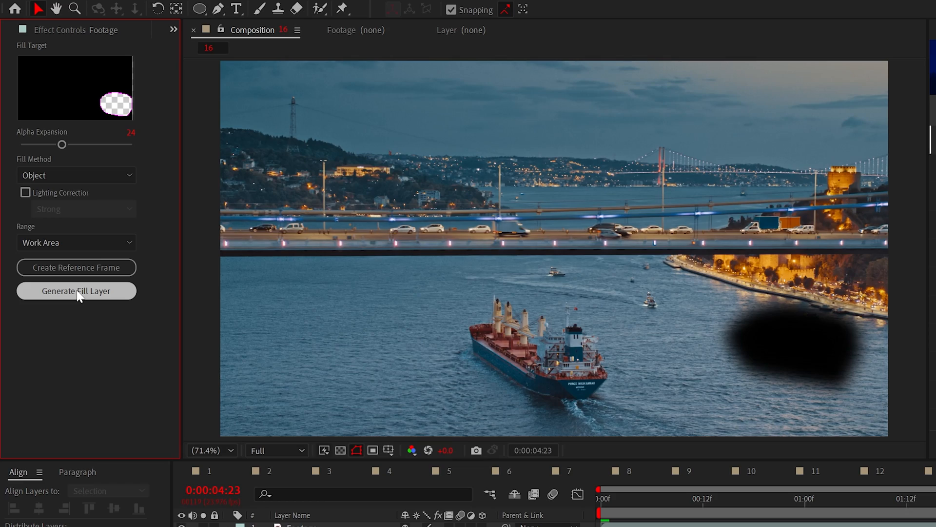
click(76, 290)
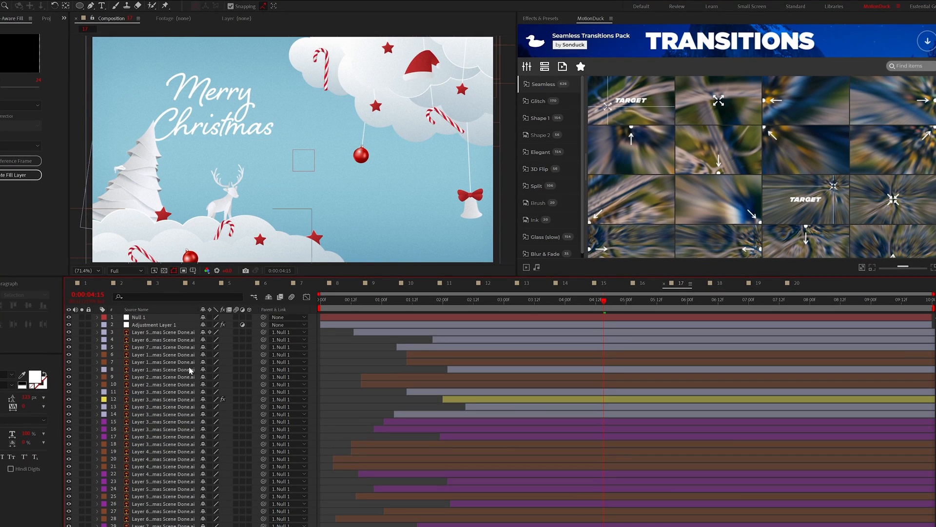
Step: Select a Christmas illustration layer and bring up its context menu
click(163, 347)
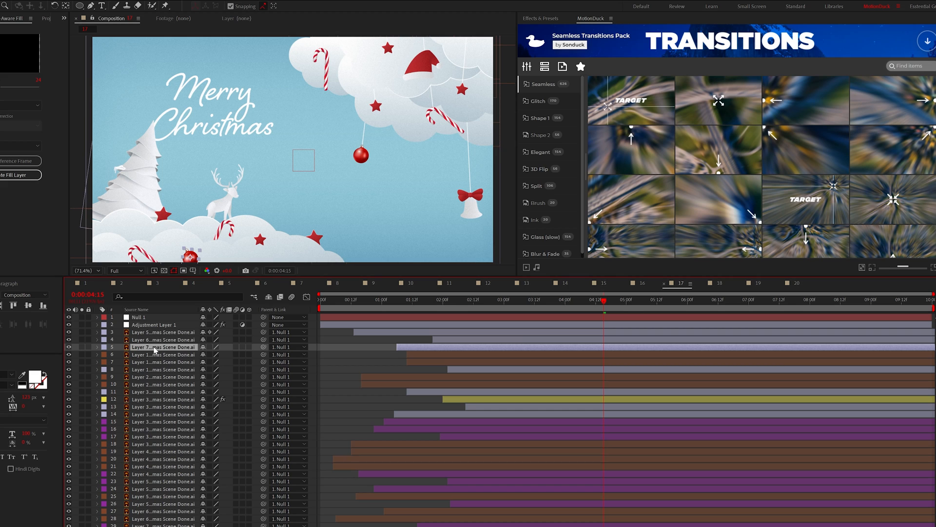
right_click(162, 348)
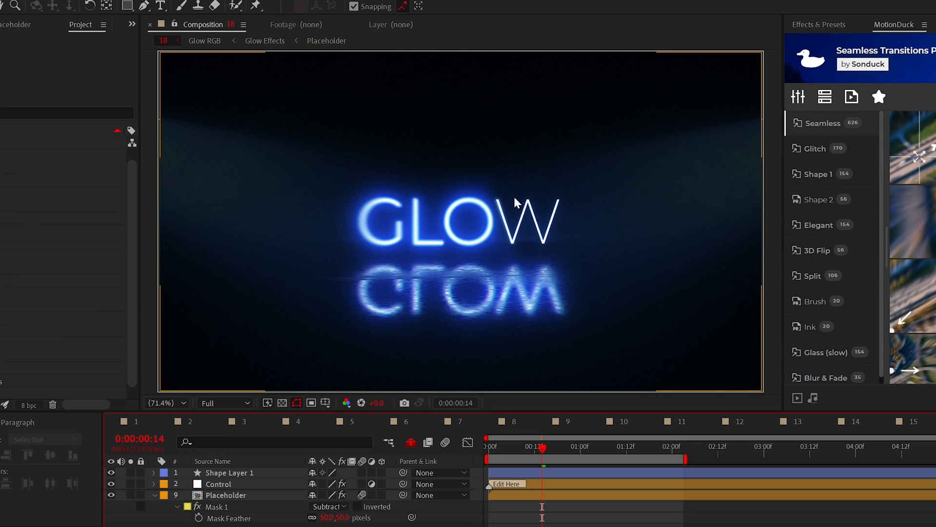
mouse_move(488, 239)
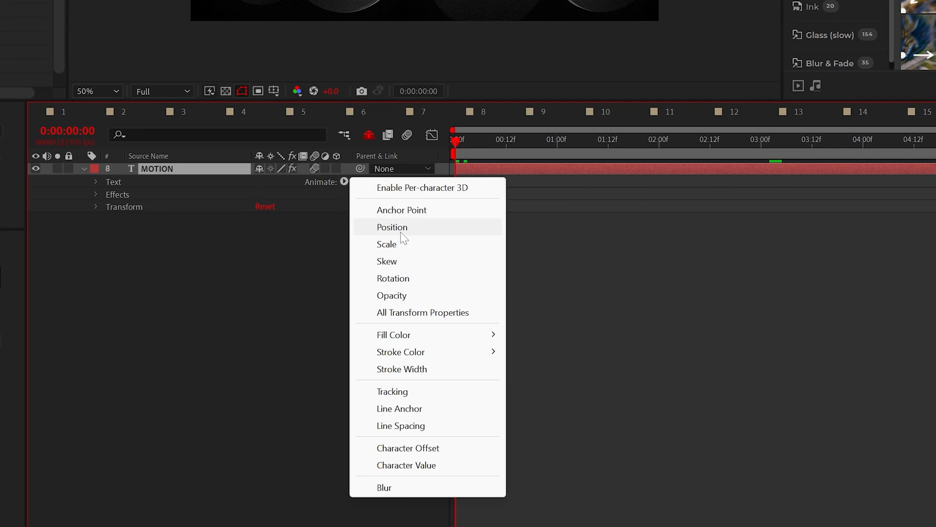
Step: Add a Position animator to MOTION, offset it from below, with 0% opacity and keyframed range Start
click(392, 227)
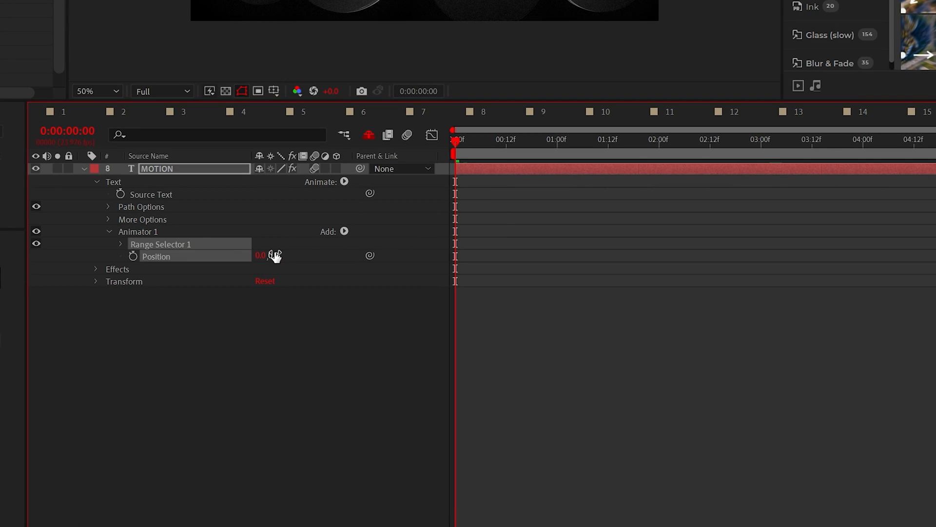
click(343, 233)
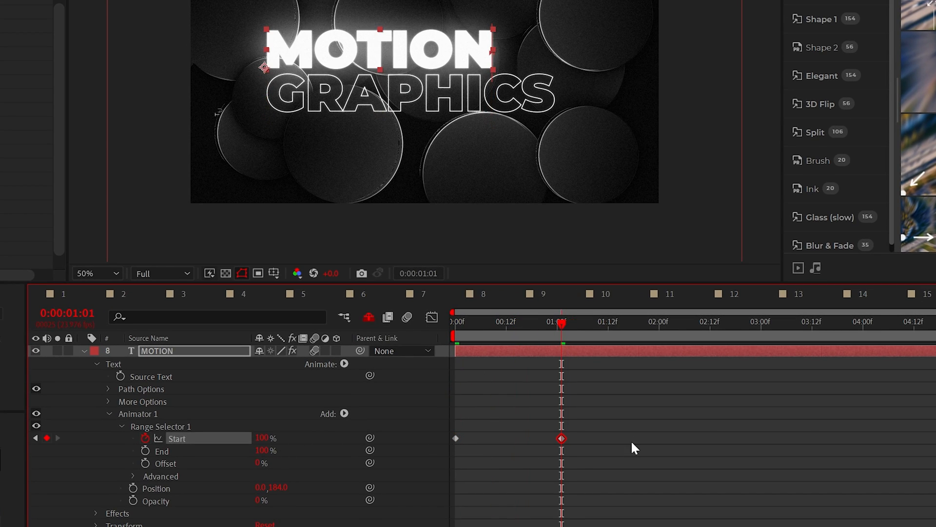
click(134, 475)
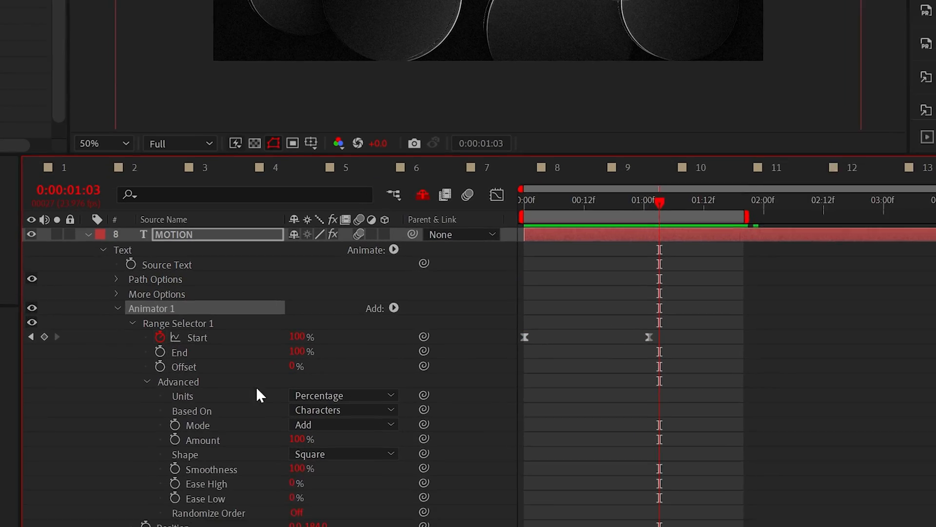